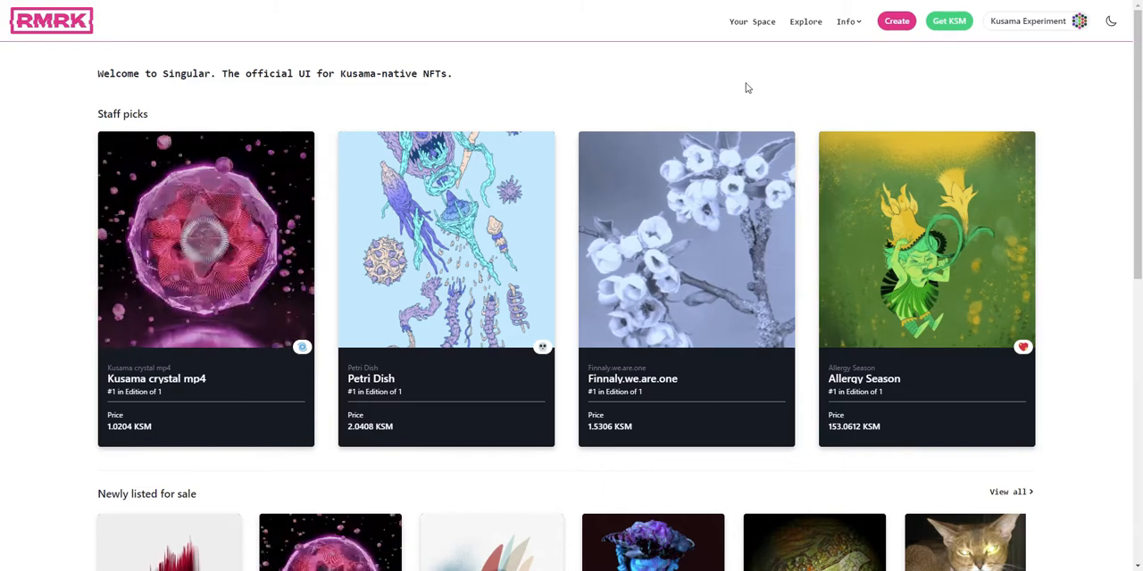
{"action": "mouse_move", "coordinate": [775, 86]}
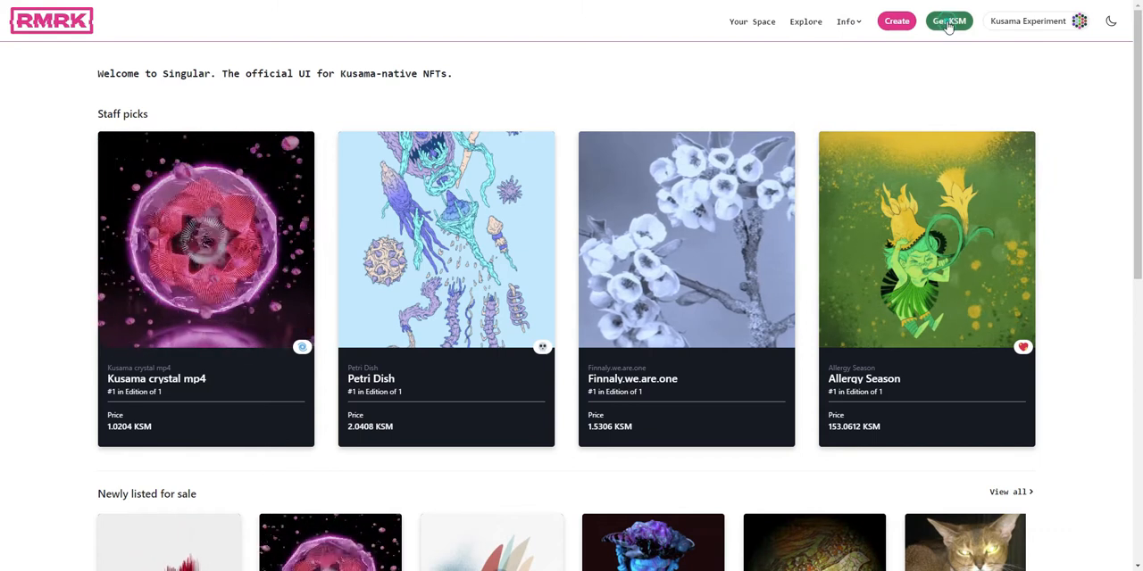
- Bring up the Get KSM dialog with Ramp quoting 0.275 KSM for 100 EUR
{"action": "left_click", "coordinate": [948, 21]}
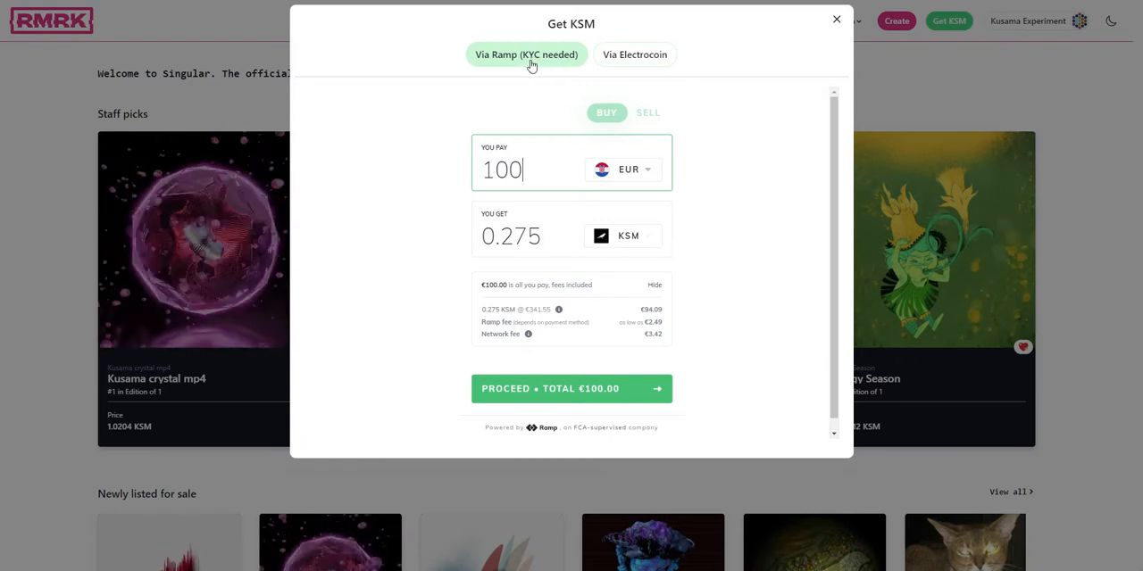
- Switch to the Via Electrocoin route offering EUR, ETH, BTC, DAI or USDT payment
{"action": "left_click", "coordinate": [636, 54]}
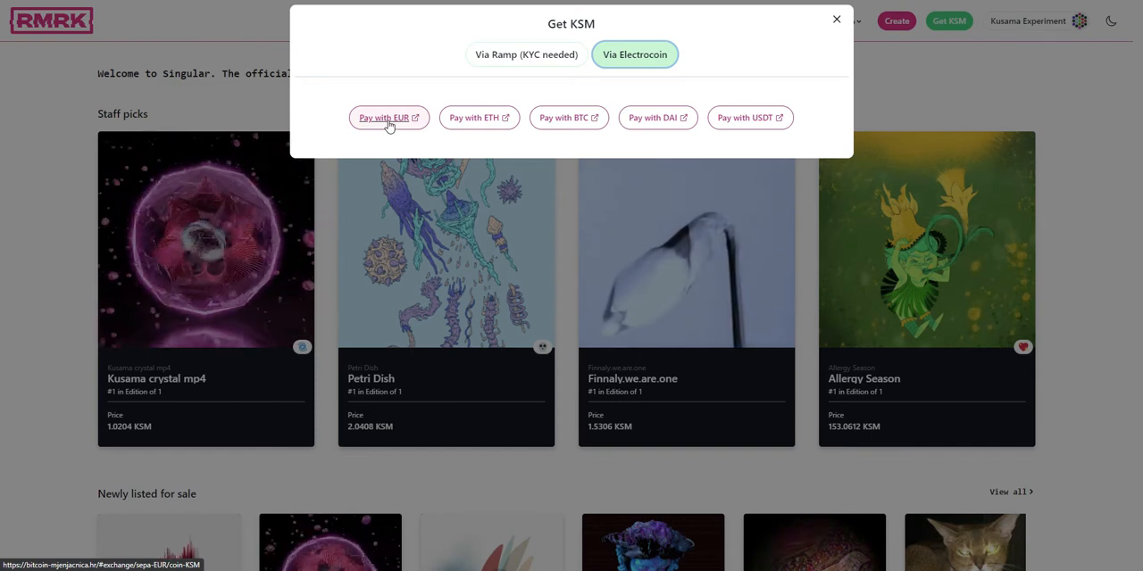
{"action": "mouse_move", "coordinate": [479, 118]}
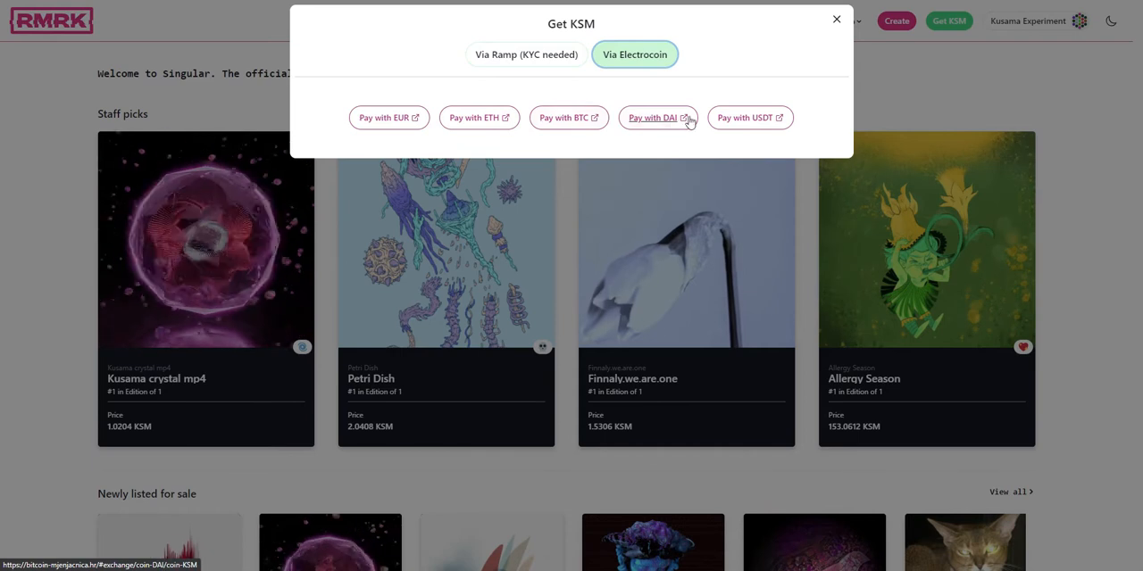
{"action": "mouse_move", "coordinate": [688, 89]}
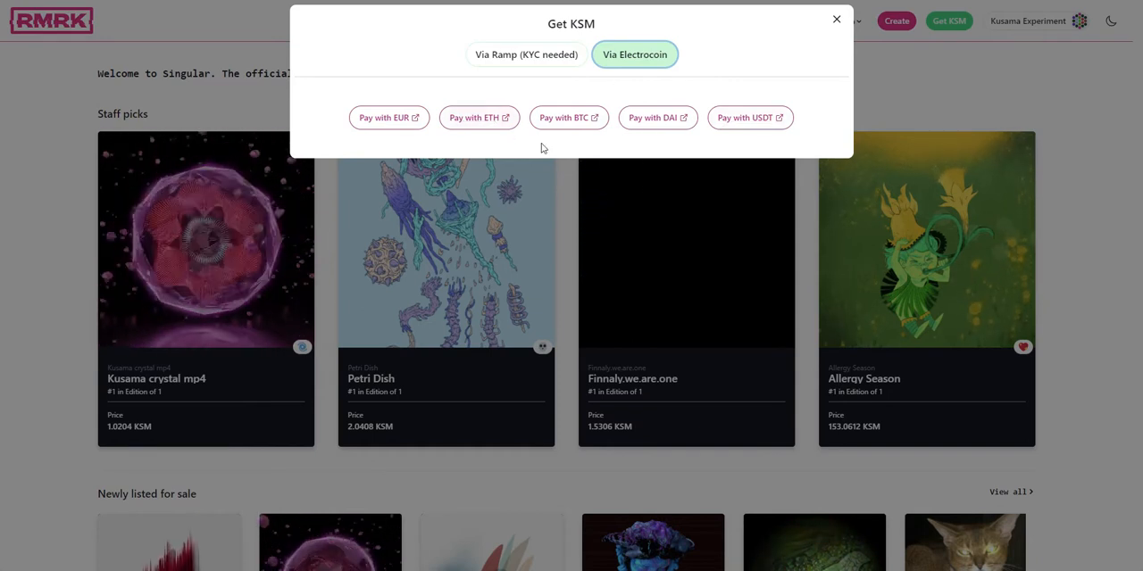
- Choose Pay with BTC and enter 1 BTC, quoting 131.22384869 KSM
{"action": "left_click", "coordinate": [564, 118]}
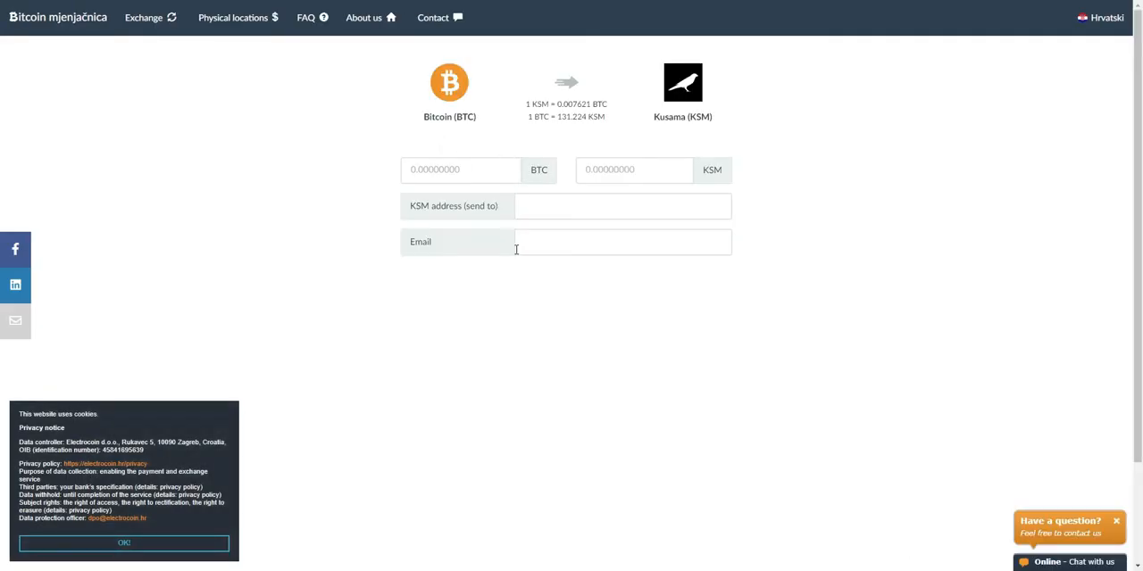
{"action": "mouse_move", "coordinate": [614, 150]}
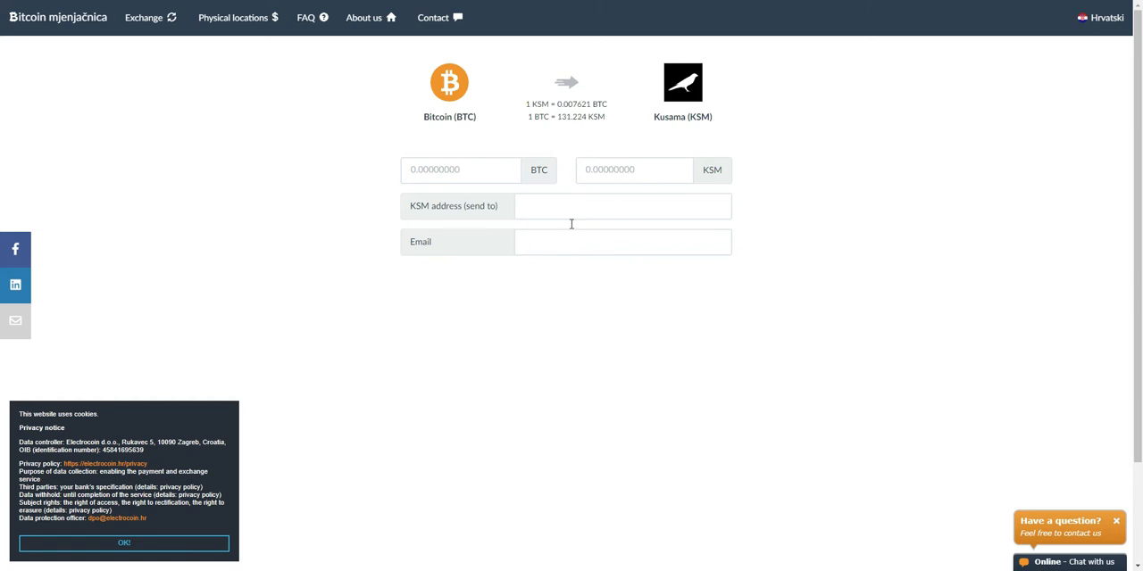
{"action": "left_click", "coordinate": [461, 169]}
{"action": "type", "text": "1"}
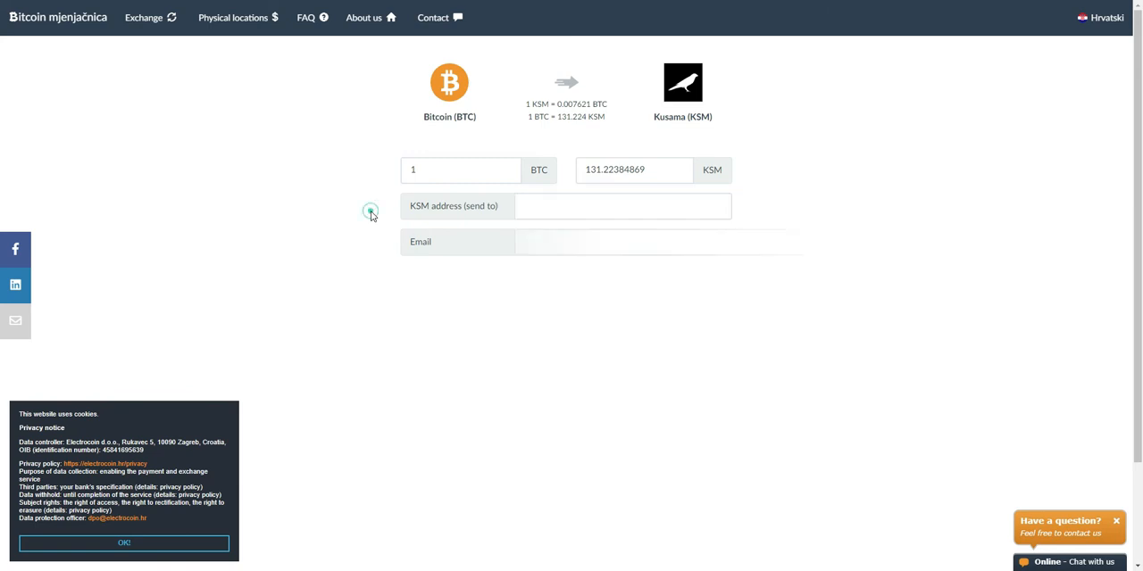
- Review the Electrocoin rate, return to Singular and close the Get KSM dialog
{"action": "left_click", "coordinate": [621, 243]}
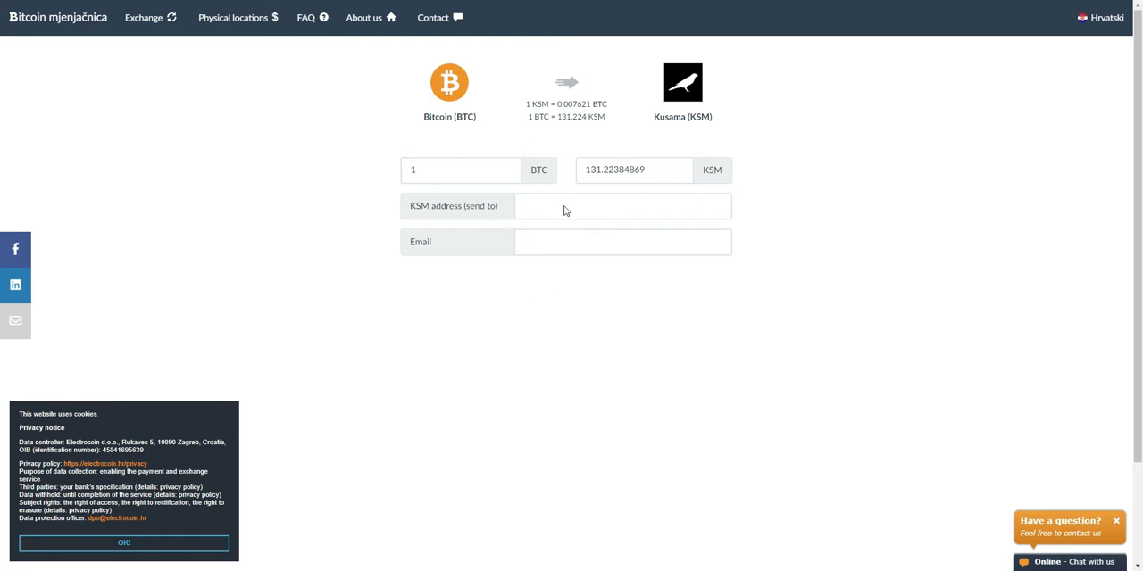
{"action": "mouse_move", "coordinate": [457, 250]}
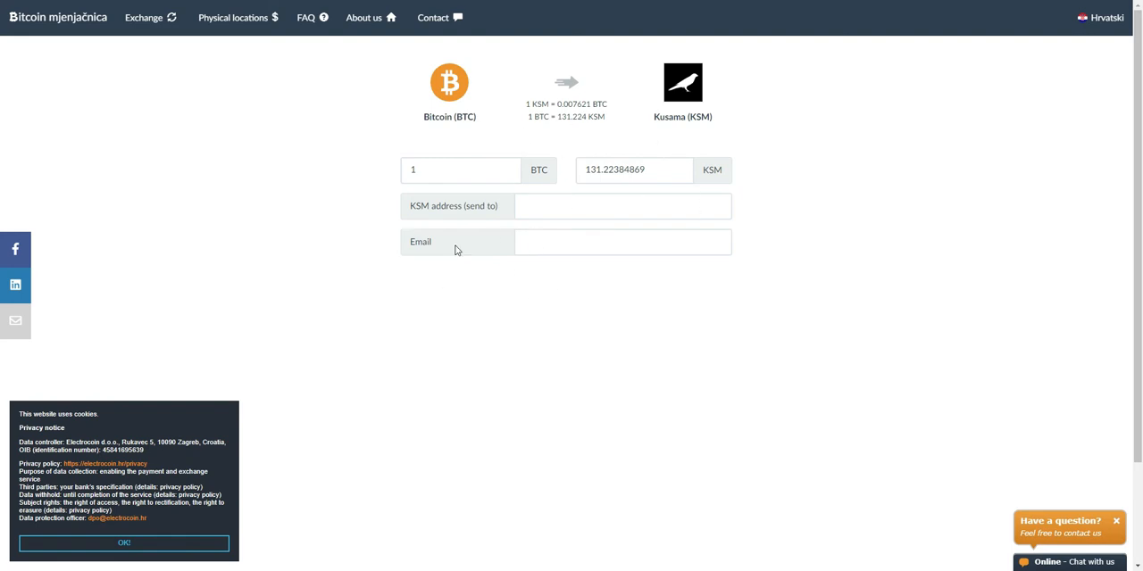
{"action": "mouse_move", "coordinate": [475, 104]}
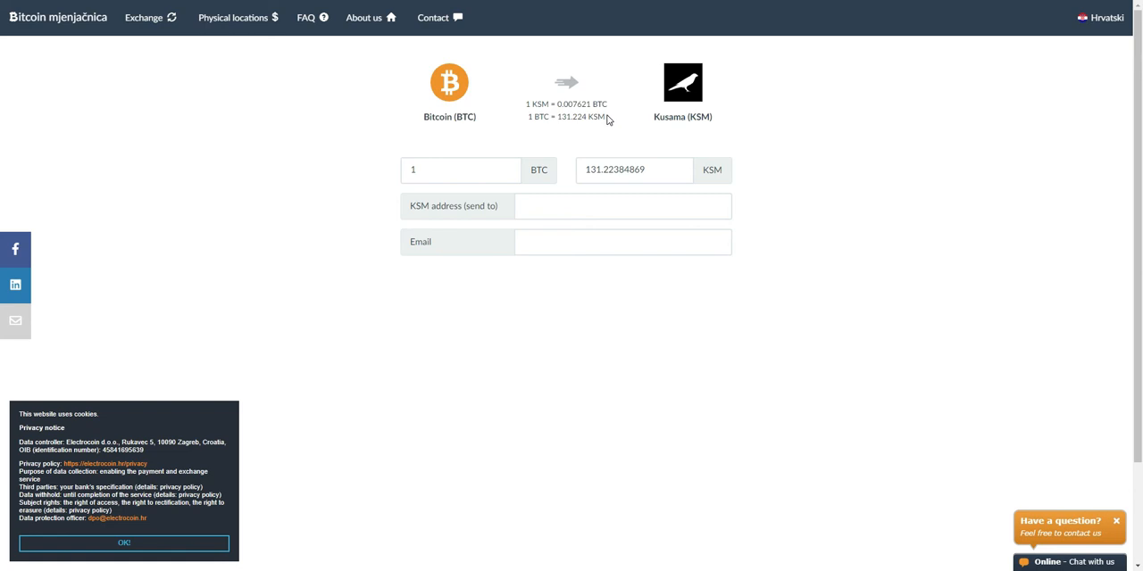
{"action": "mouse_move", "coordinate": [664, 100]}
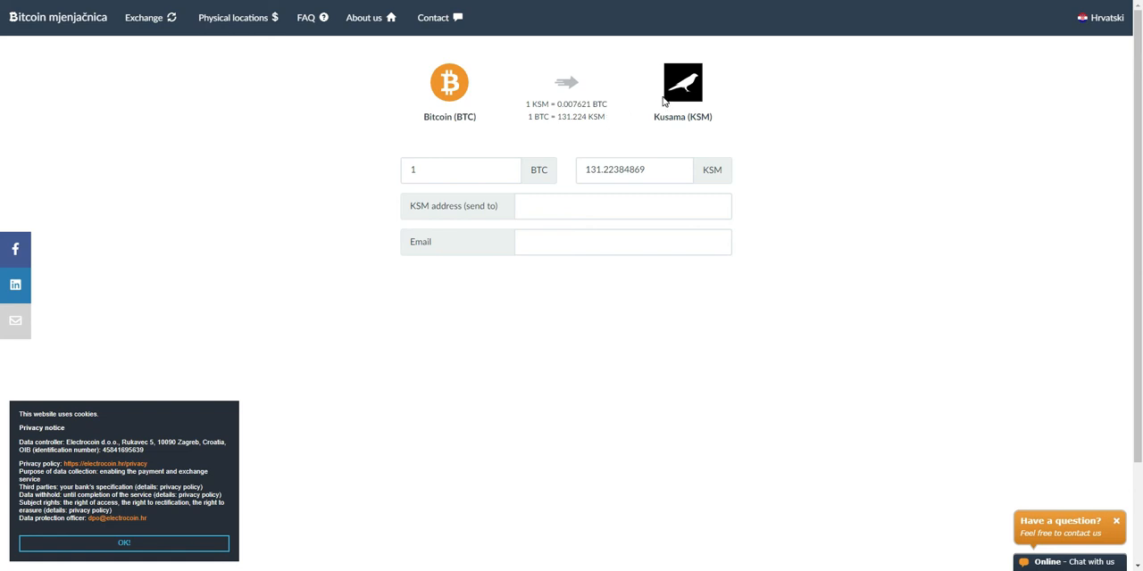
{"action": "mouse_move", "coordinate": [418, 146]}
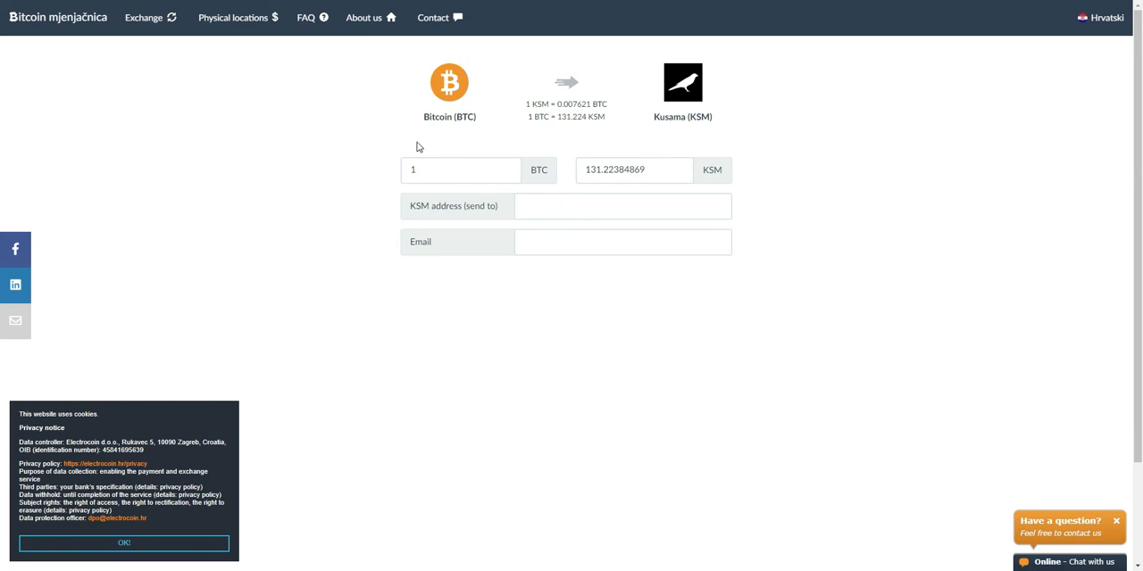
{"action": "mouse_move", "coordinate": [479, 220]}
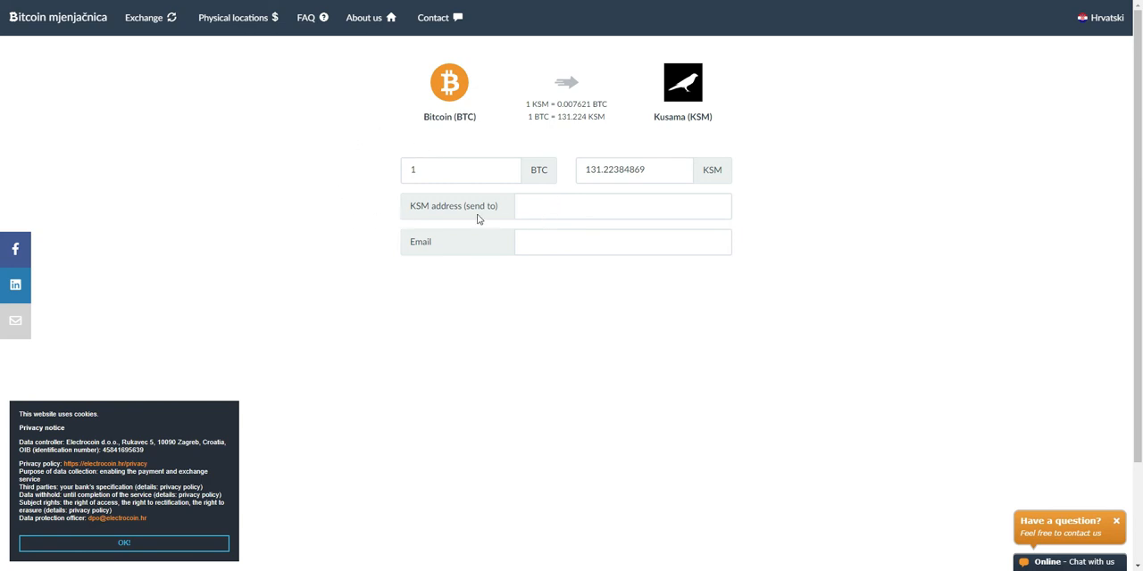
{"action": "mouse_move", "coordinate": [187, 79]}
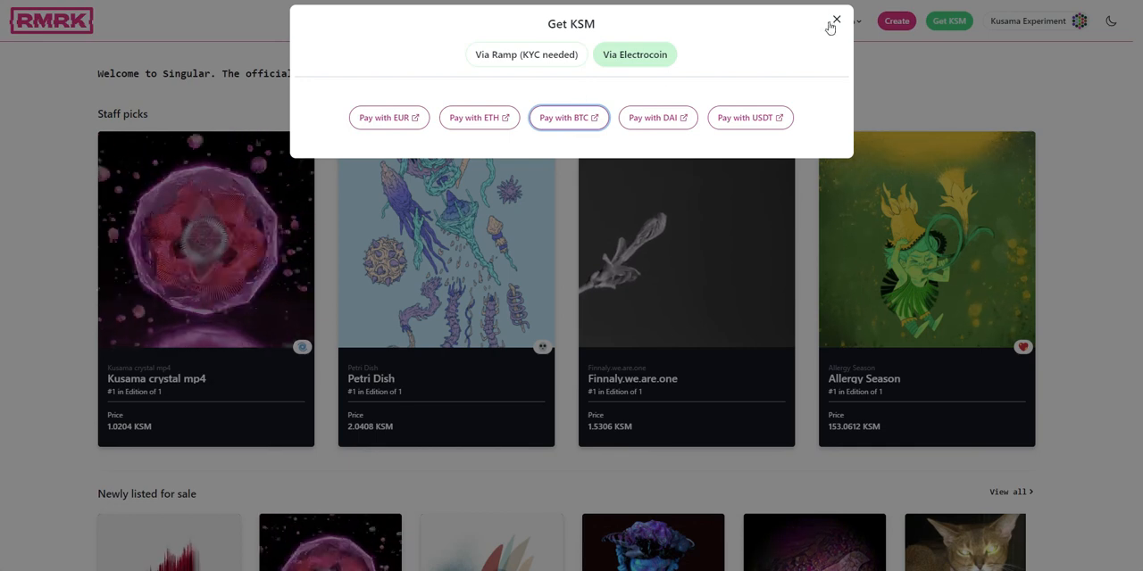
{"action": "left_click", "coordinate": [836, 18]}
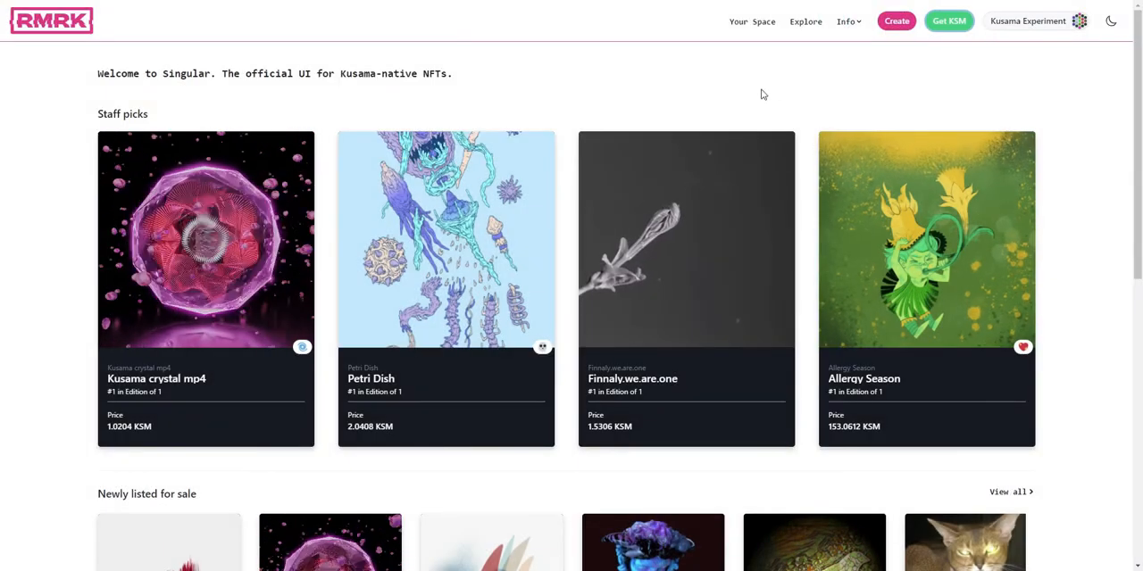